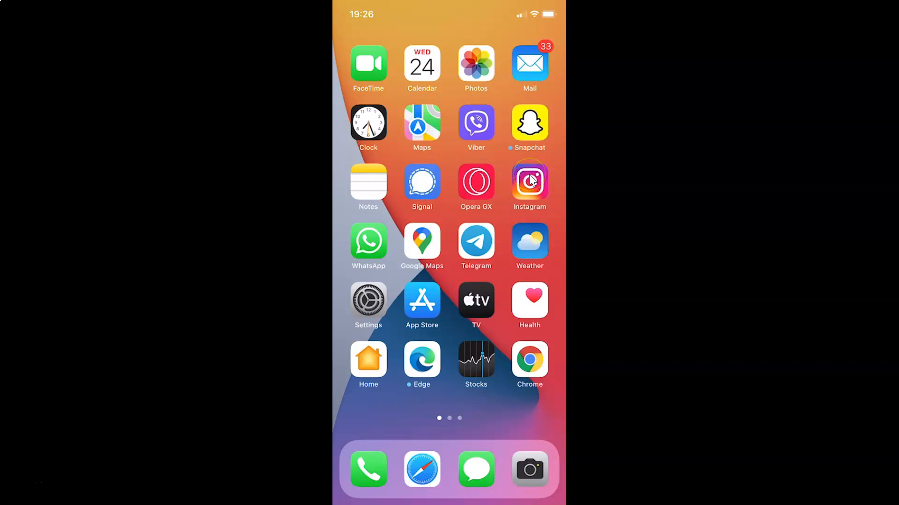
Launch Instagram from the Home Screen so its home feed appears
left_click(529, 181)
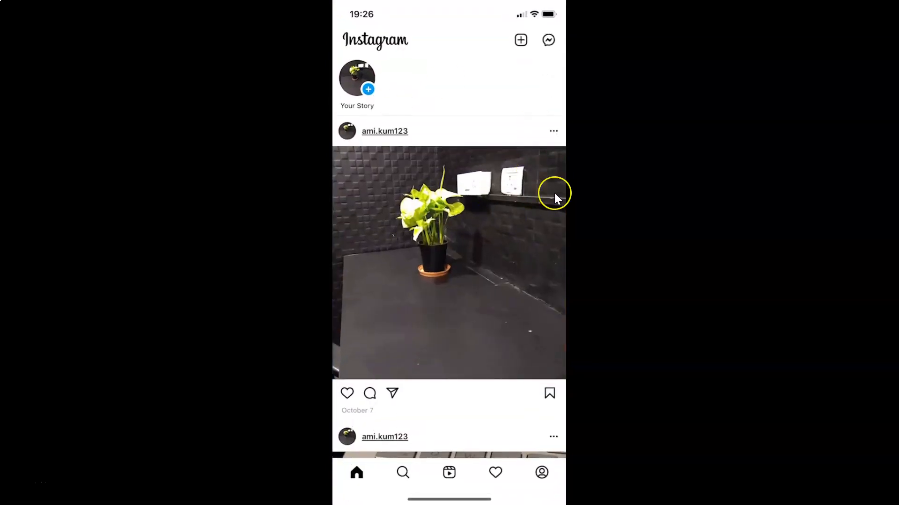
mouse_move(474, 271)
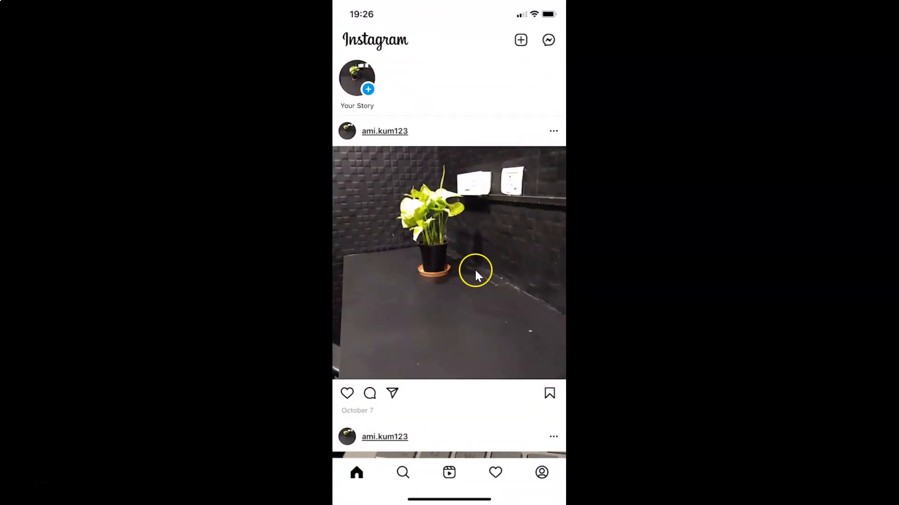
mouse_move(542, 474)
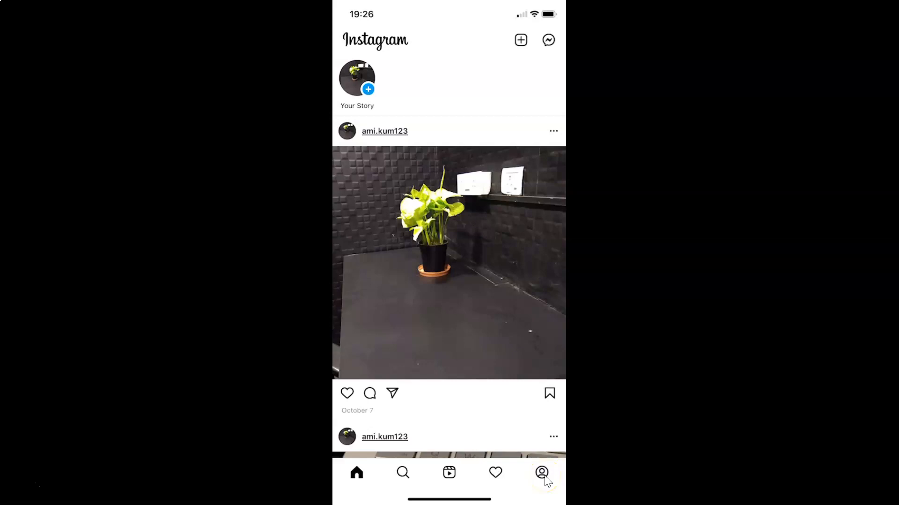
Go to the profile page and show its options menu with Settings, Archive and Saved
left_click(541, 472)
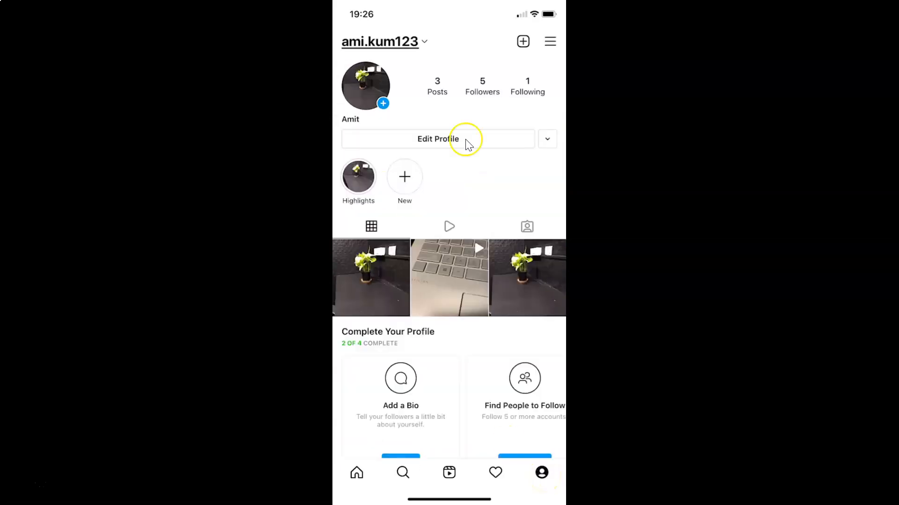
mouse_move(406, 311)
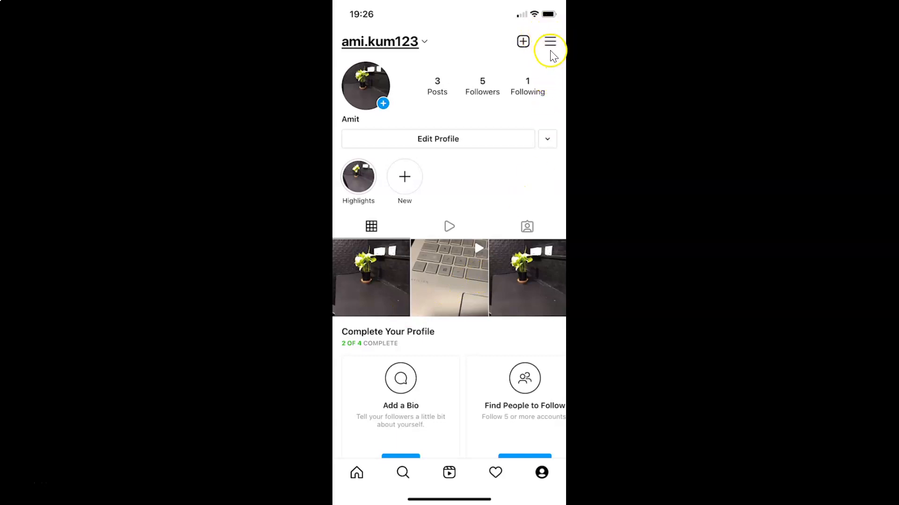
mouse_move(550, 51)
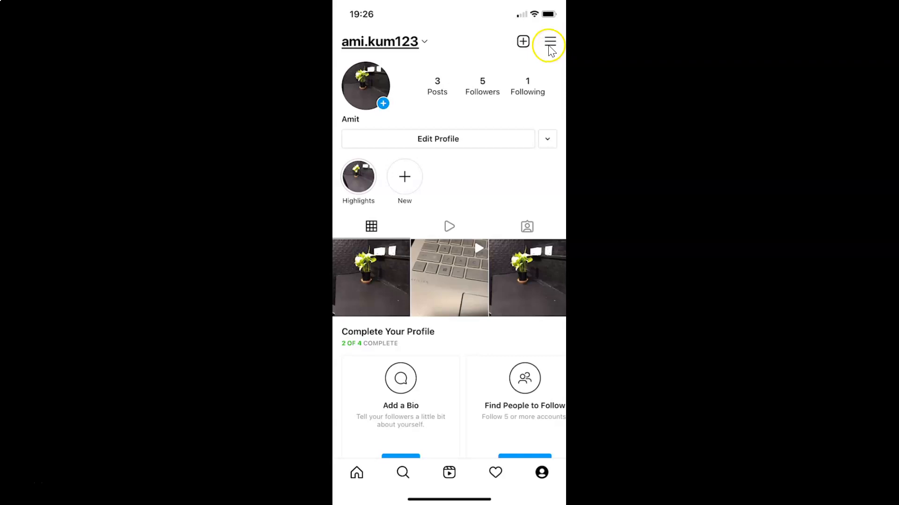
left_click(550, 41)
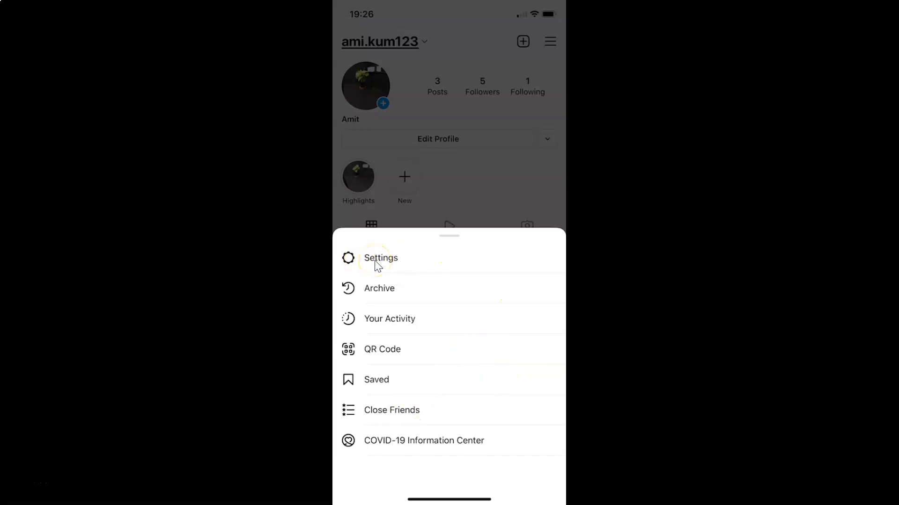
Navigate through Settings and Account to reach the Captions page
left_click(380, 259)
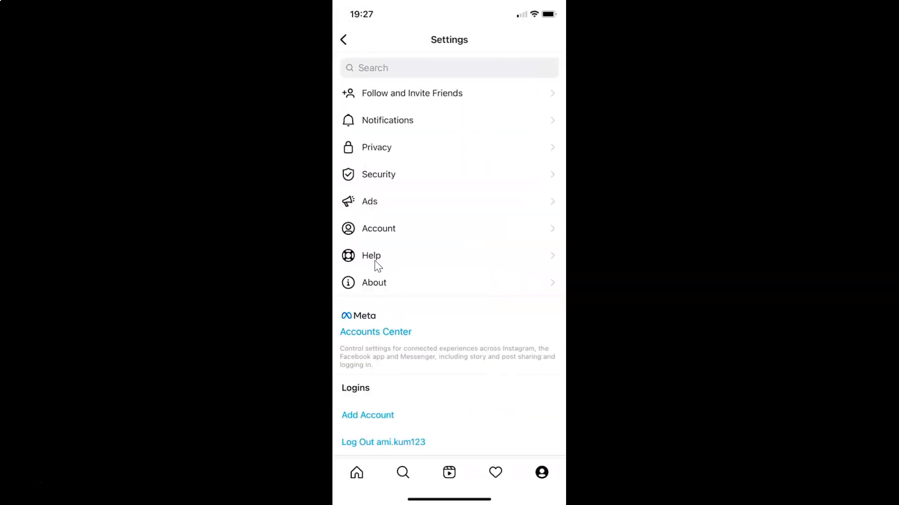
left_click(377, 228)
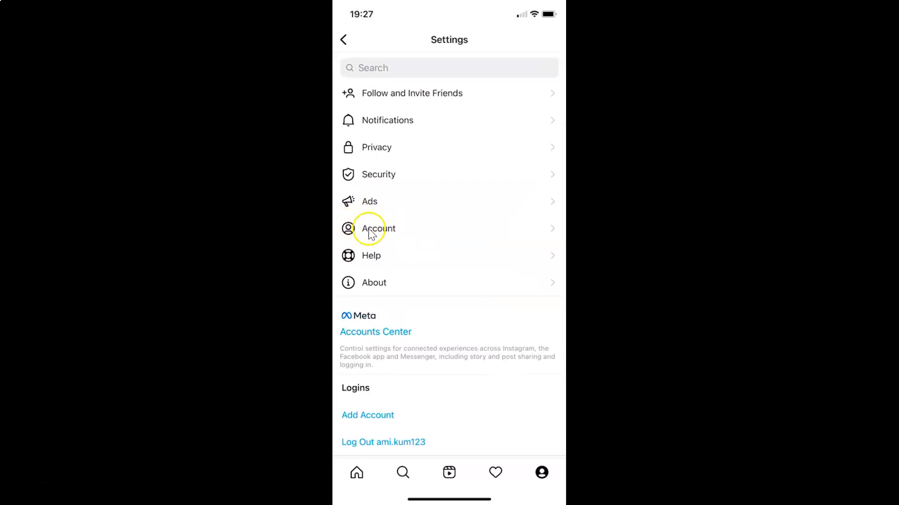
mouse_move(402, 264)
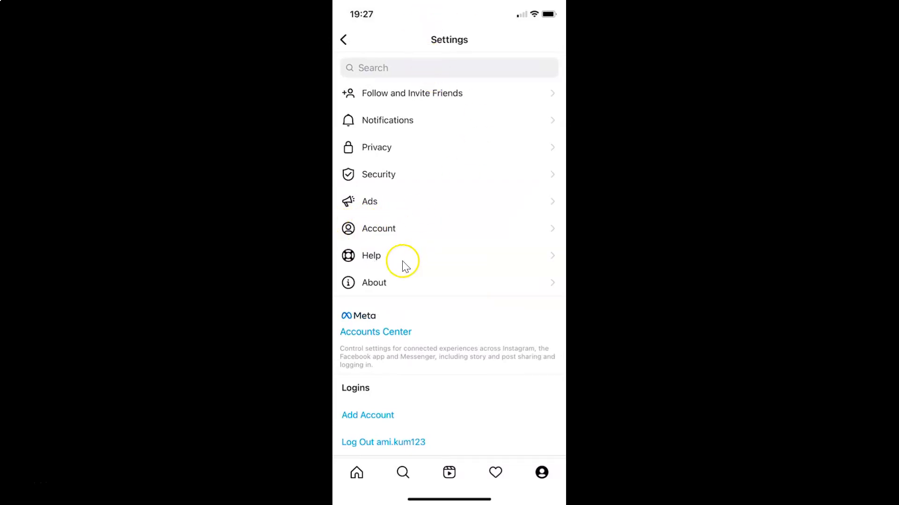
mouse_move(391, 227)
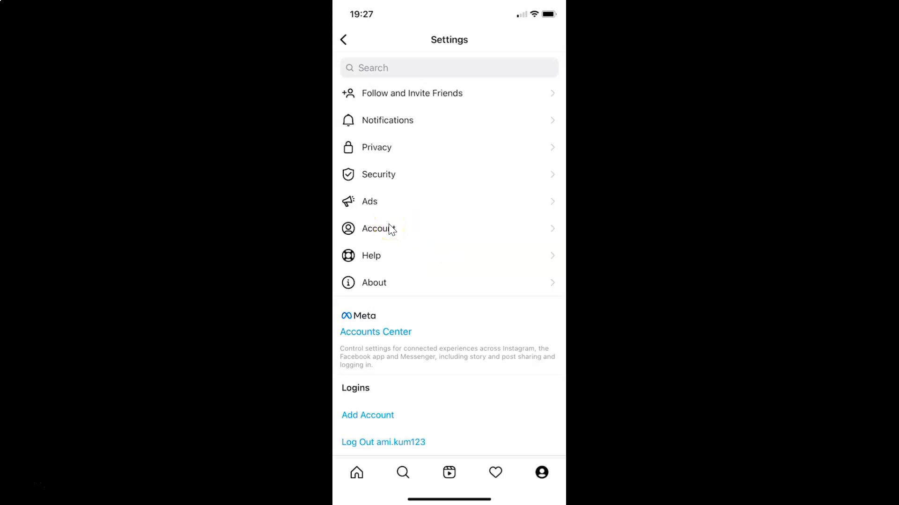
left_click(387, 229)
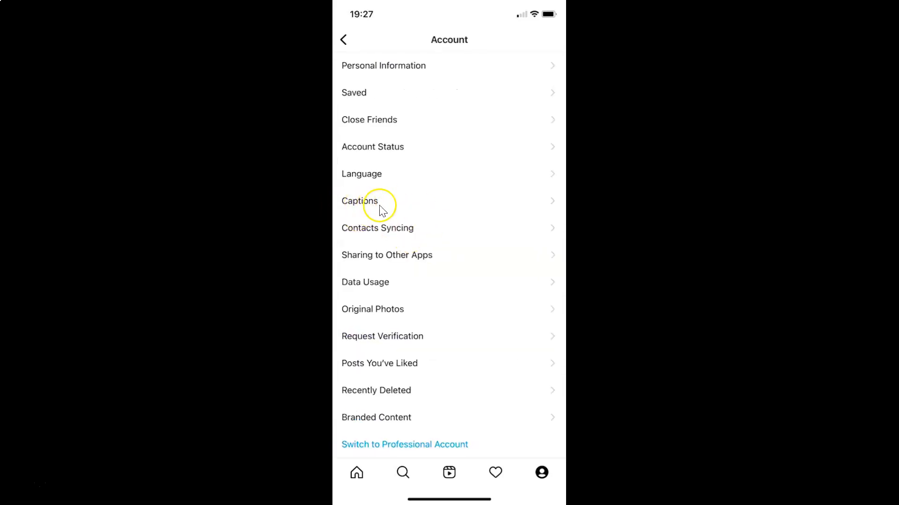
mouse_move(475, 273)
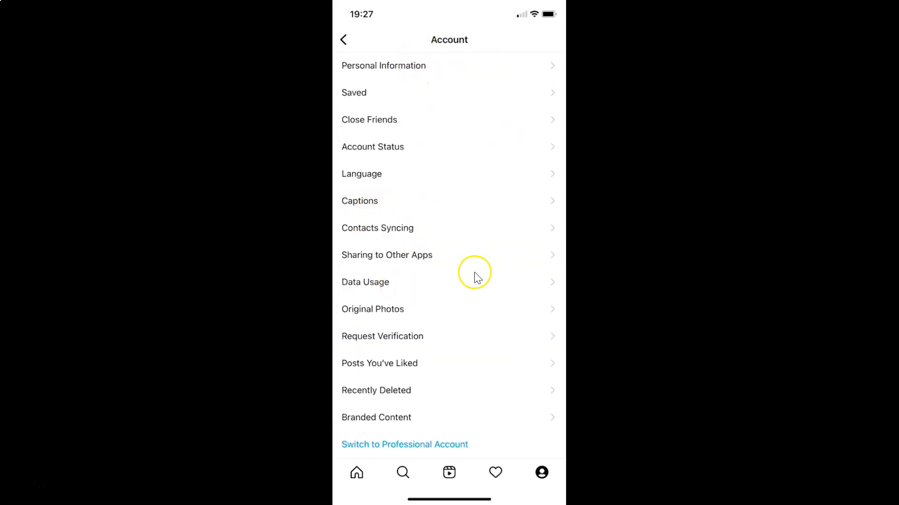
left_click(360, 200)
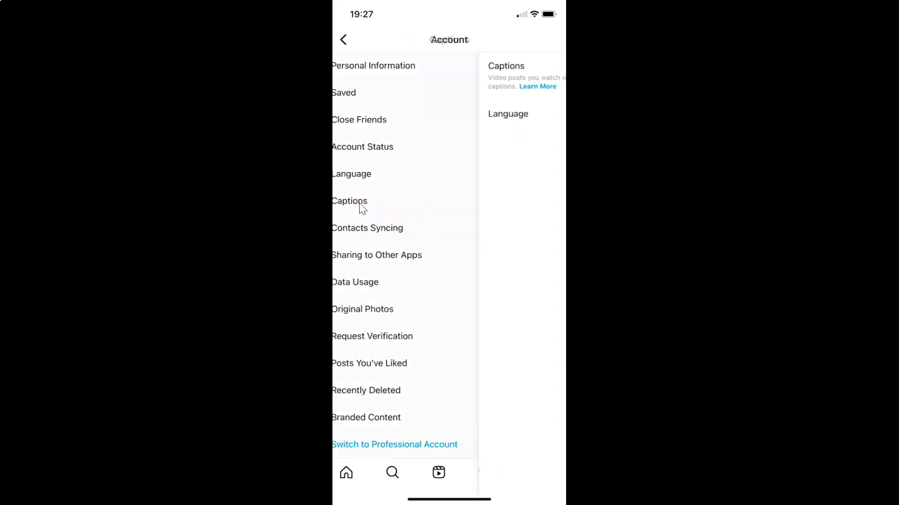
left_click(349, 201)
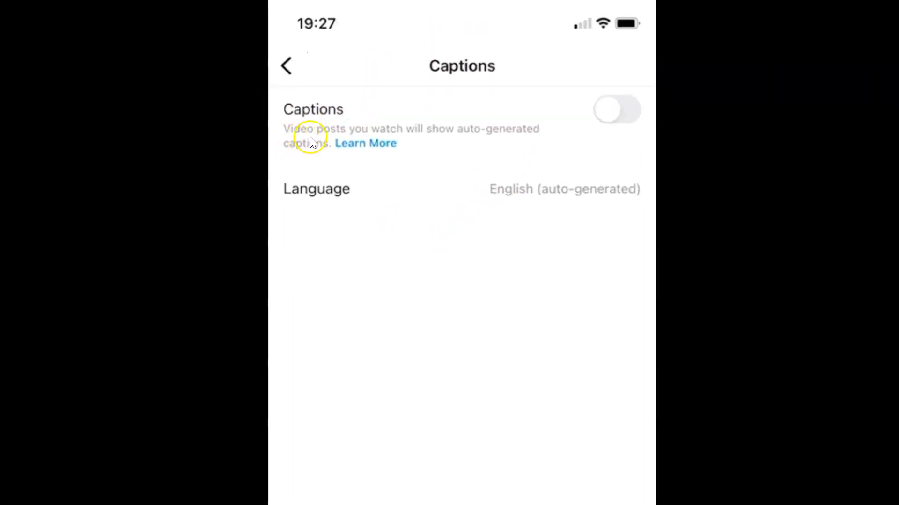
mouse_move(547, 135)
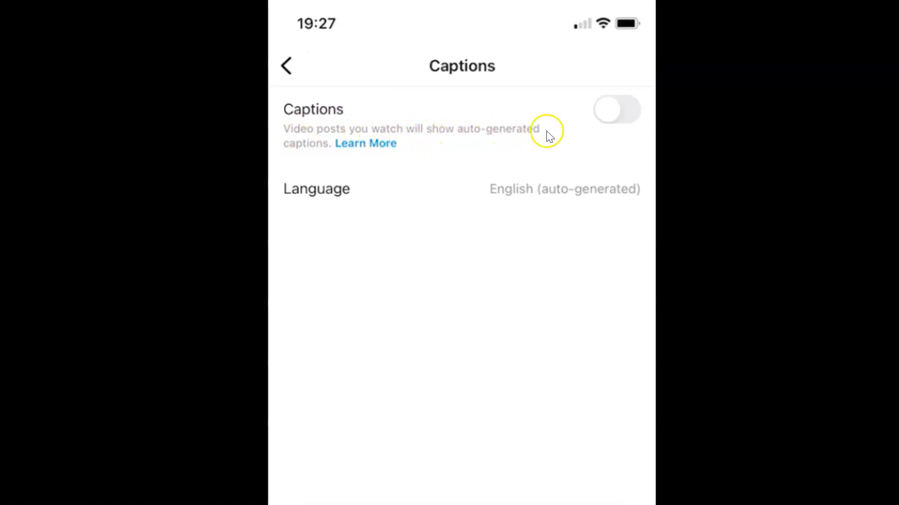
mouse_move(327, 154)
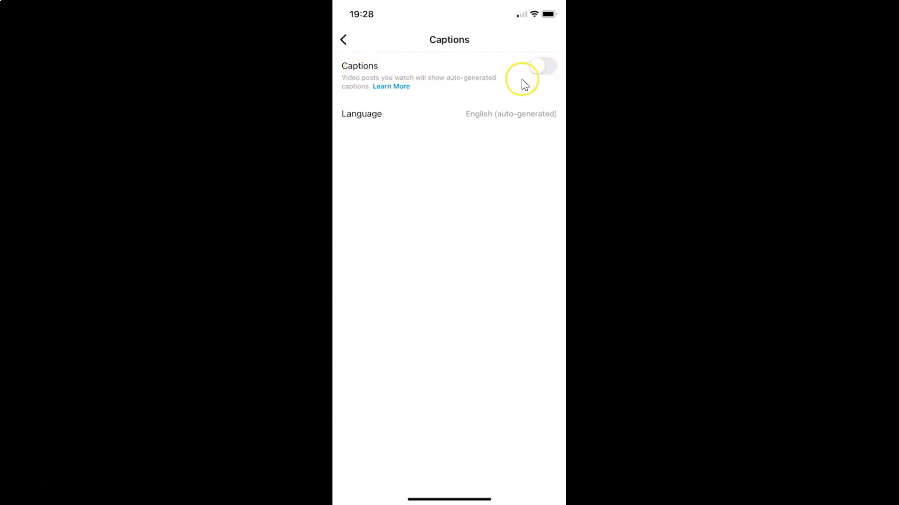
mouse_move(381, 73)
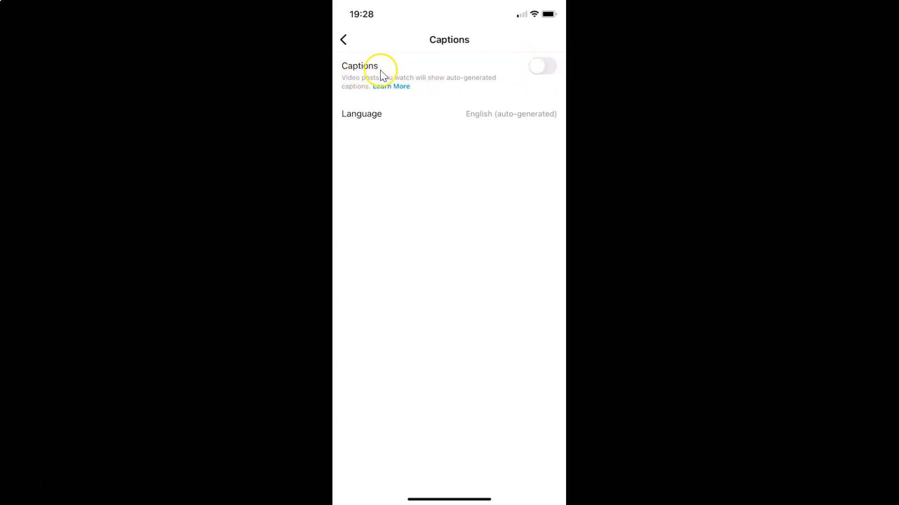
mouse_move(517, 82)
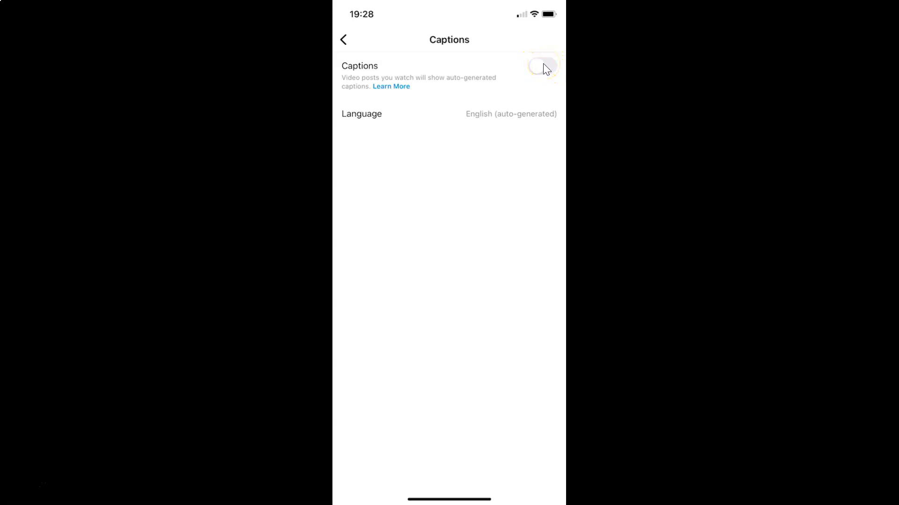
Switch the Captions toggle on so auto-generated video captions are enabled
left_click(541, 66)
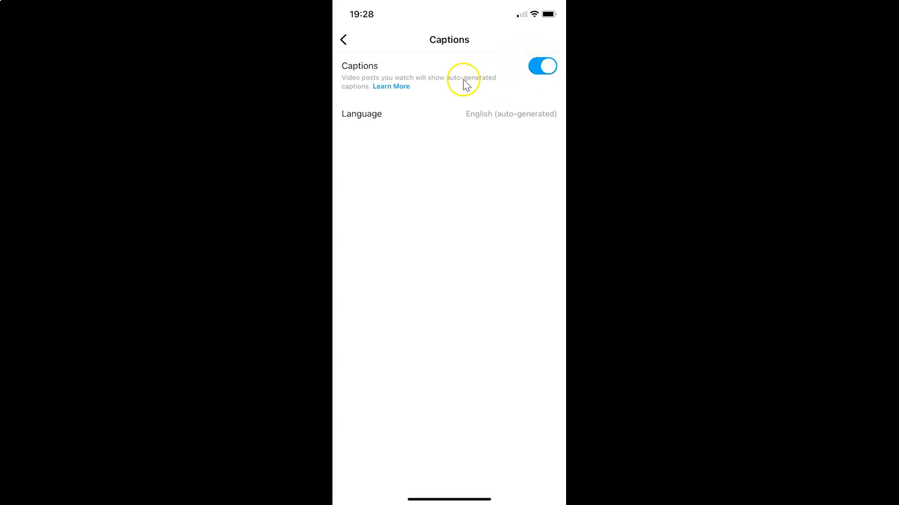
mouse_move(504, 76)
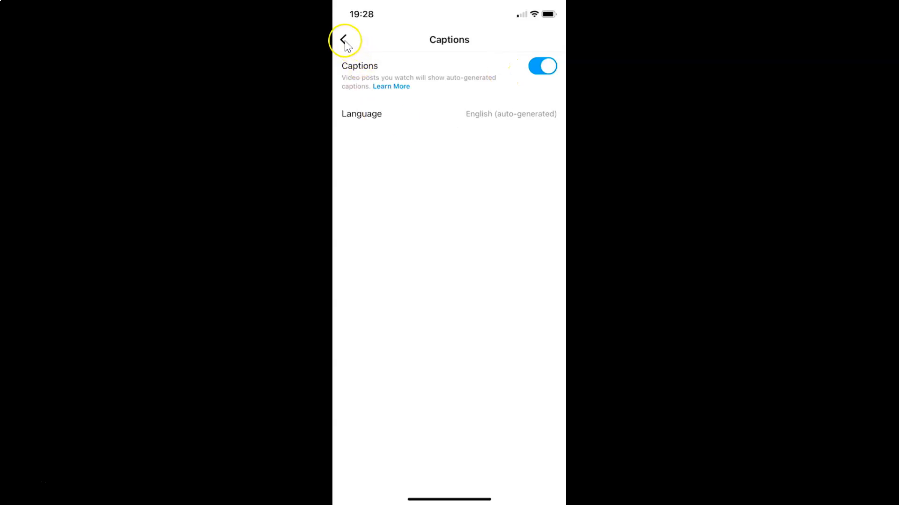
Back out of Captions and Settings to the profile, then return to the home feed
left_click(343, 39)
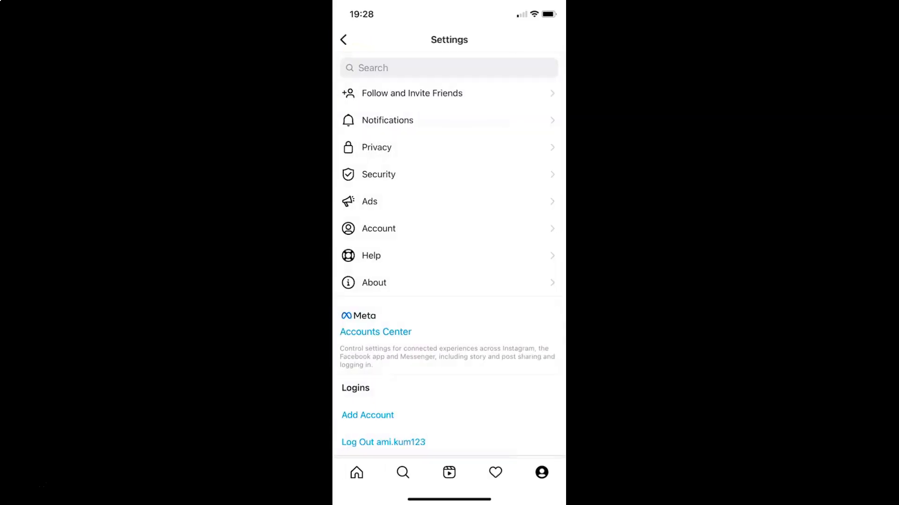
left_click(343, 39)
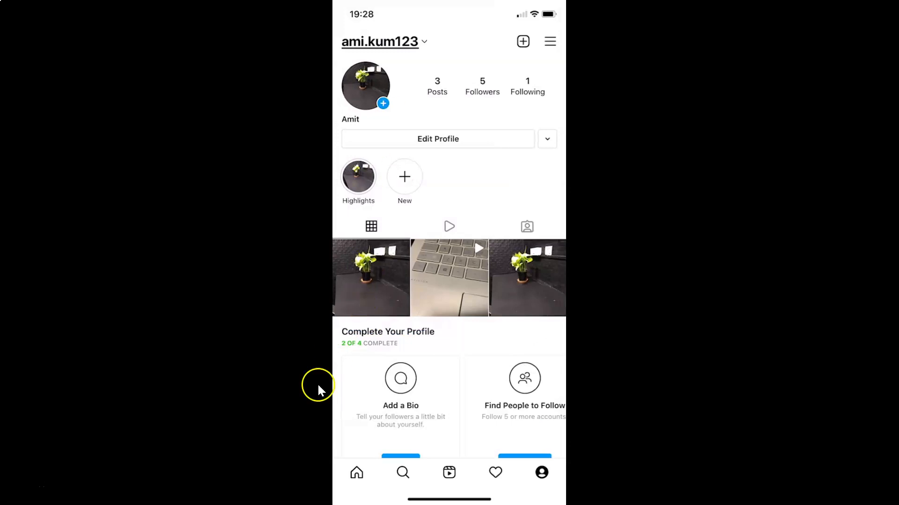
left_click(355, 472)
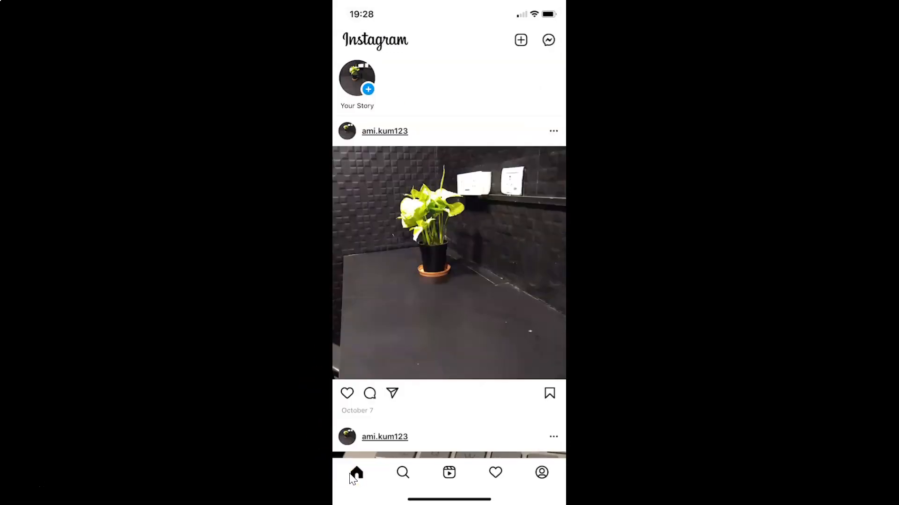